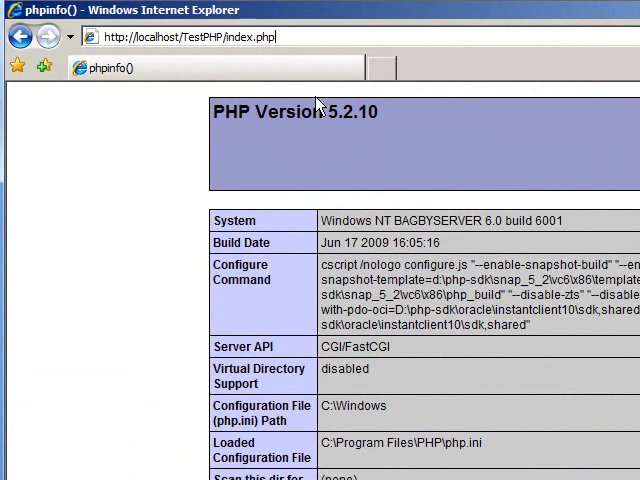
mouse_move(478, 430)
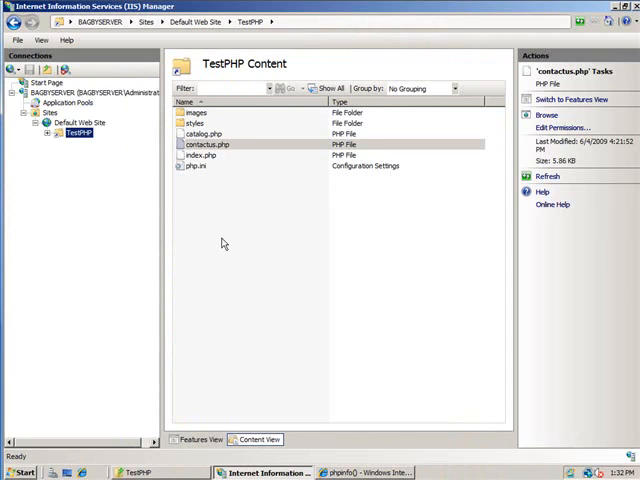
Browse catalog.php from IIS Manager, then change the address to contactus.php
click(204, 134)
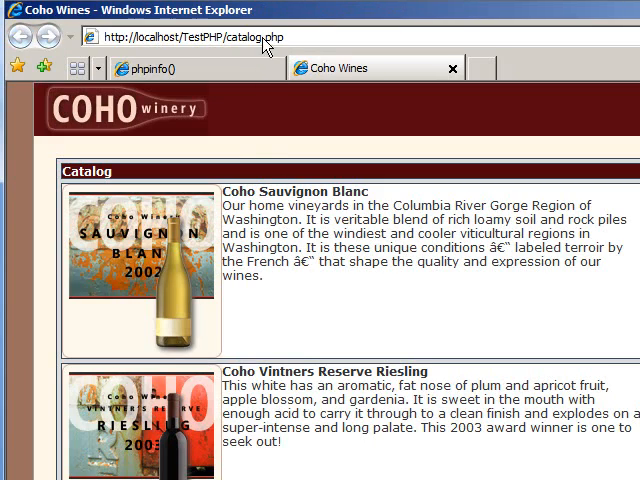
double_click(258, 37)
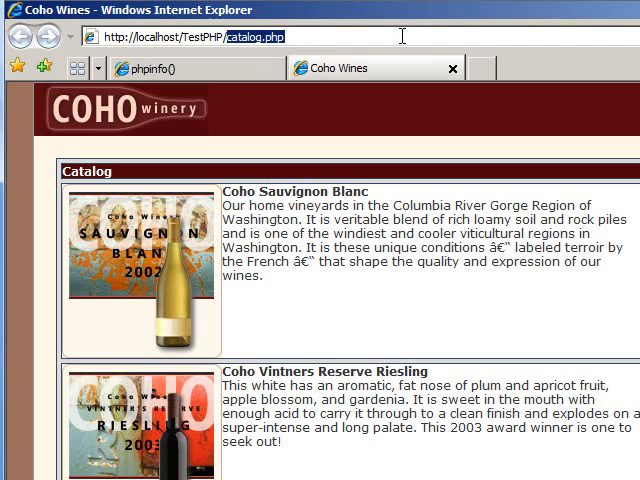
text(contactus)
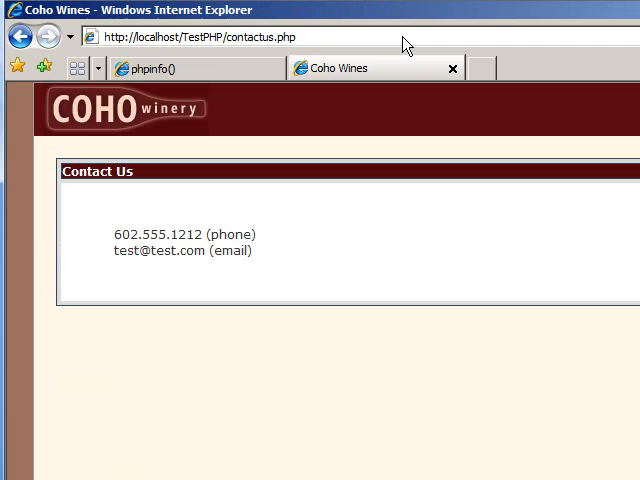
mouse_move(446, 24)
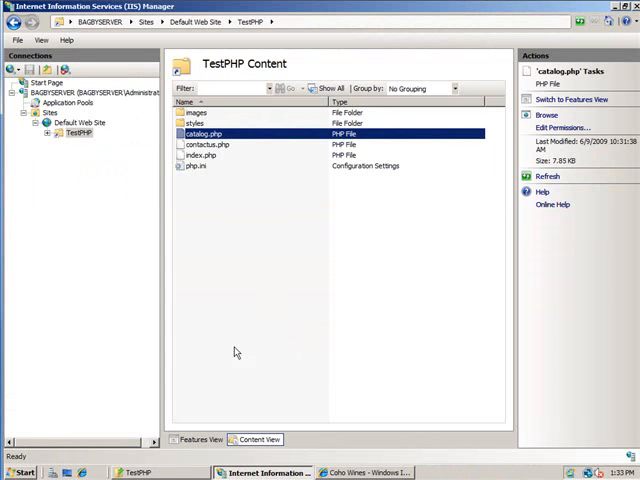
mouse_move(239, 237)
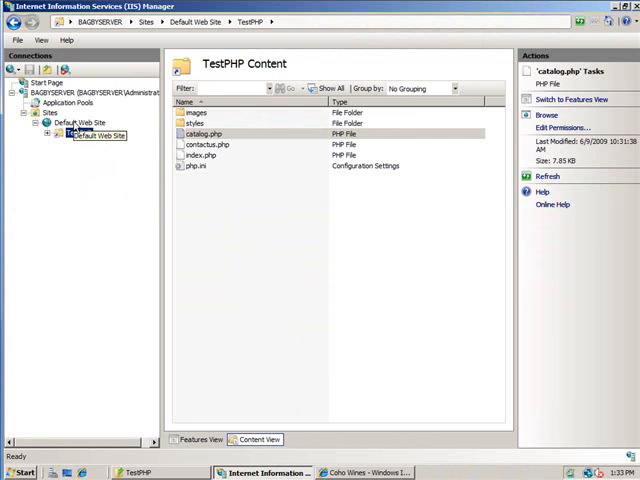
Open the Default Web Site's URL Rewrite feature and start adding a rule
click(78, 122)
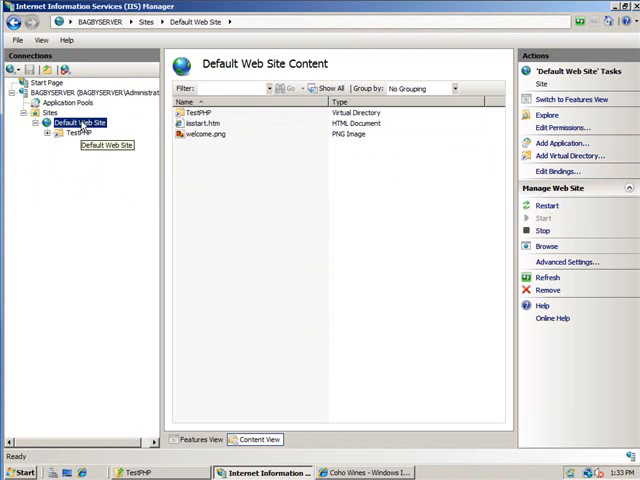
click(200, 439)
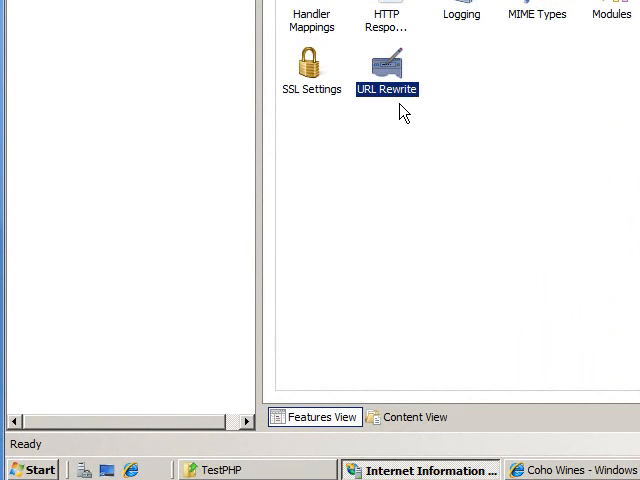
double_click(386, 62)
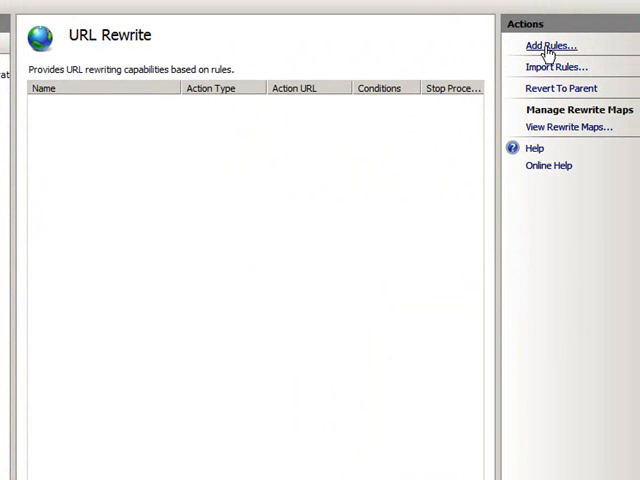
click(548, 46)
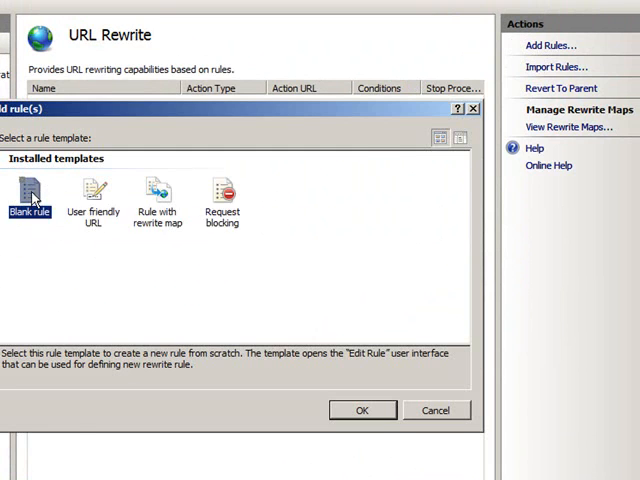
Create blank rule Catalog with pattern 'catalog' rewriting to TestPHP/catalog.php and apply it
click(362, 410)
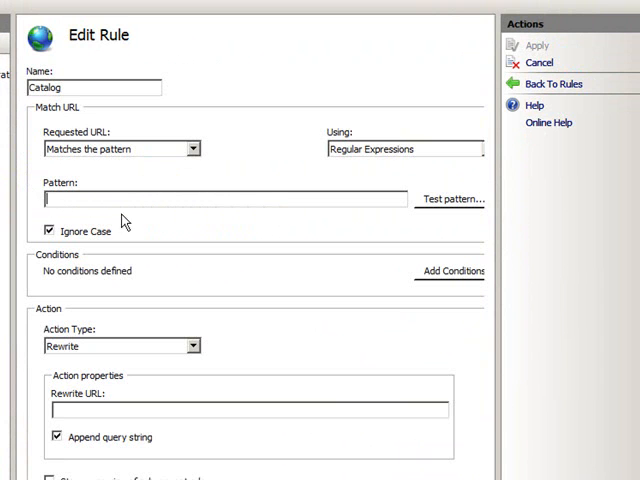
text(catalo)
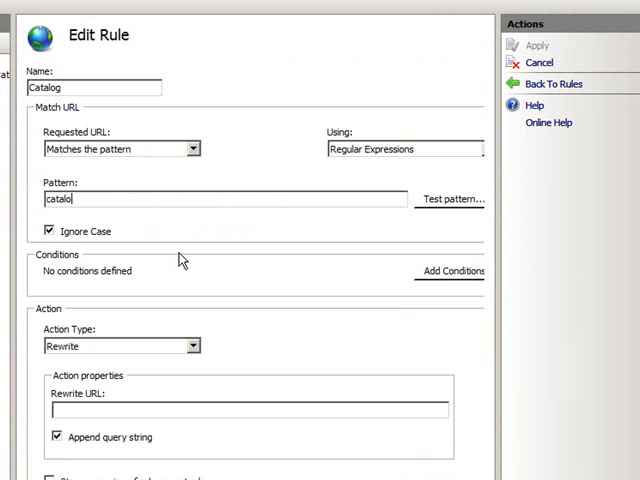
text(g)
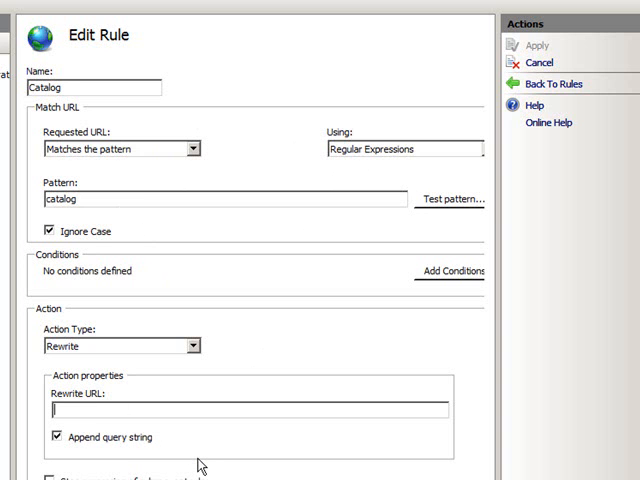
text(TestPHP)
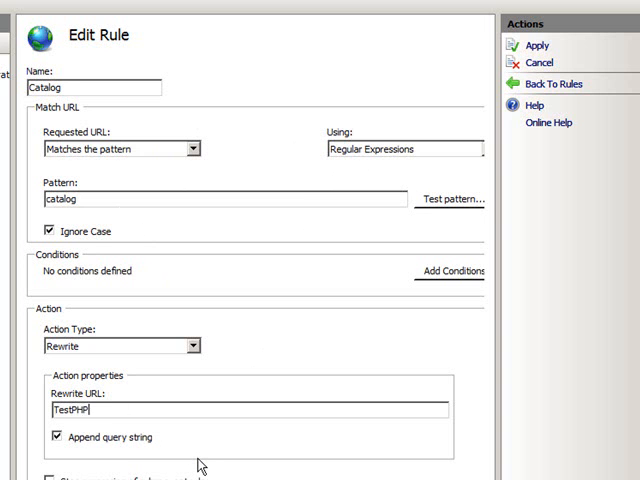
text(/catalog.php)
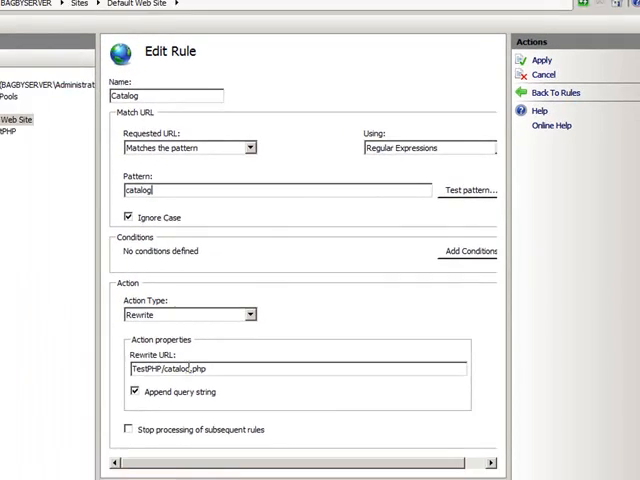
click(543, 60)
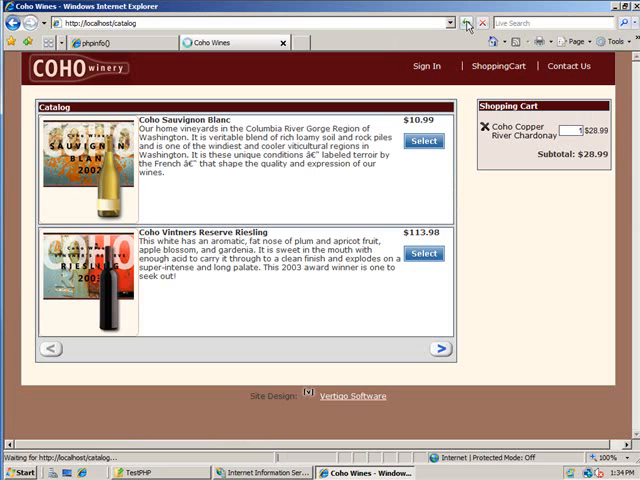
mouse_move(363, 421)
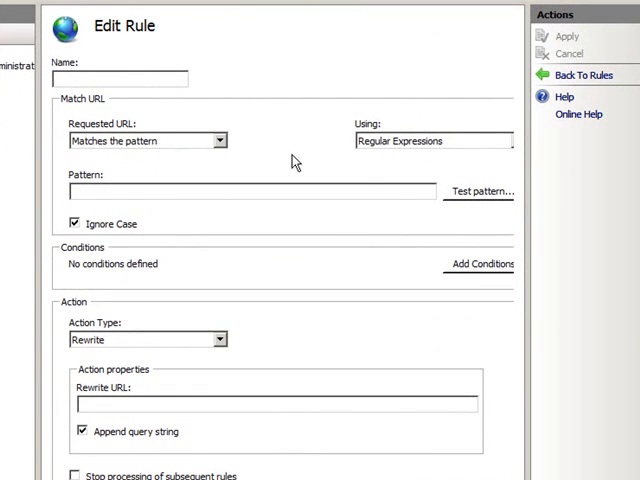
Name the new rule Contact with pattern 'contact' rewriting to TestPHP/contactus.php
text(Cal)
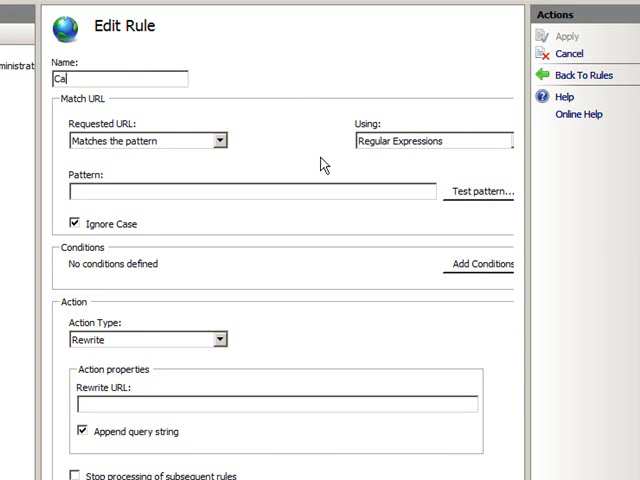
text(Contact)
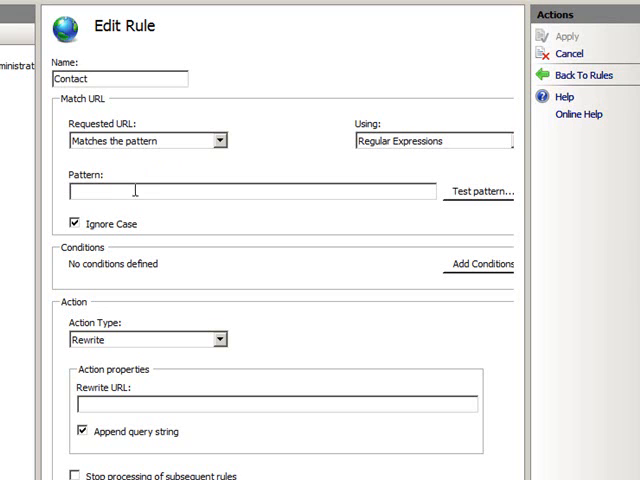
text(contact)
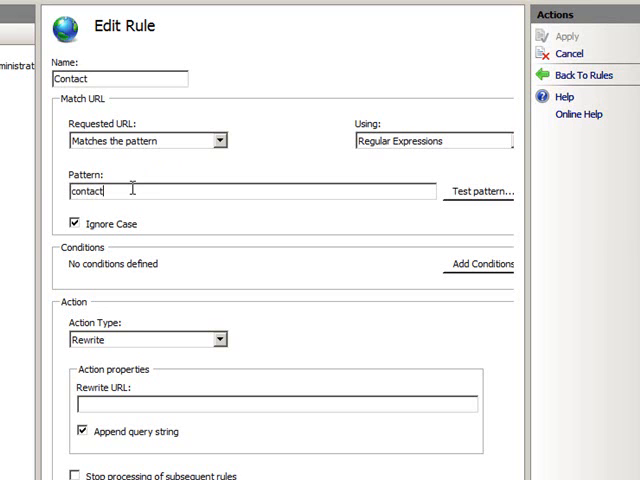
mouse_move(115, 385)
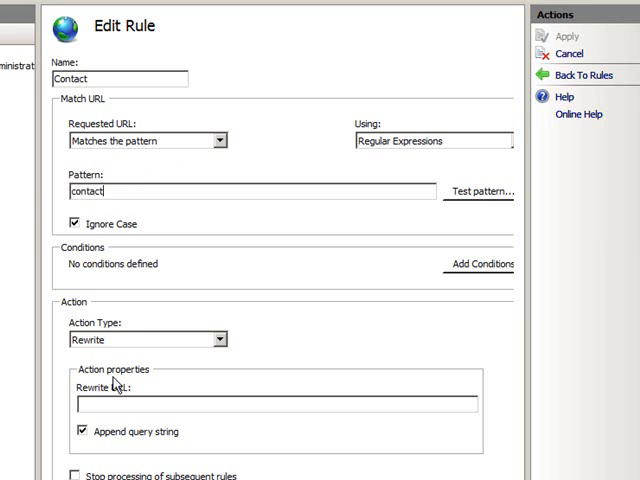
text(Test)
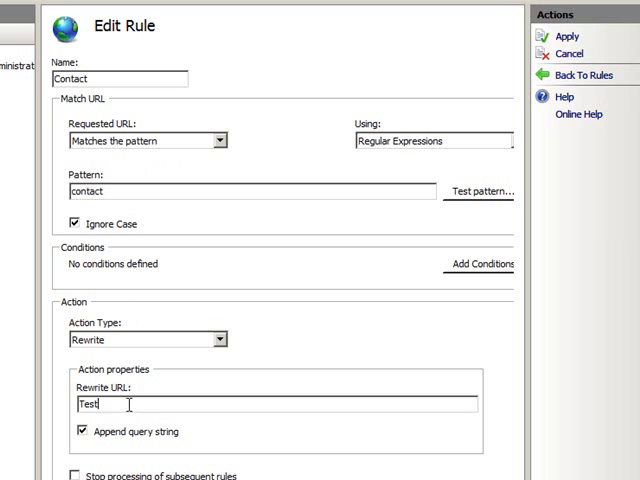
text(PHP/c)
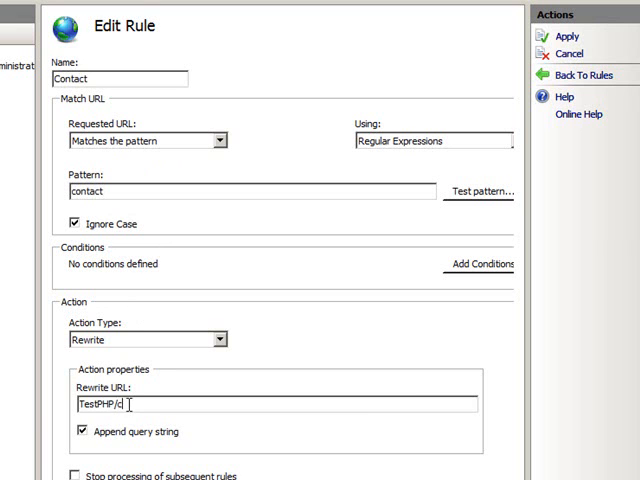
text(ontactu)
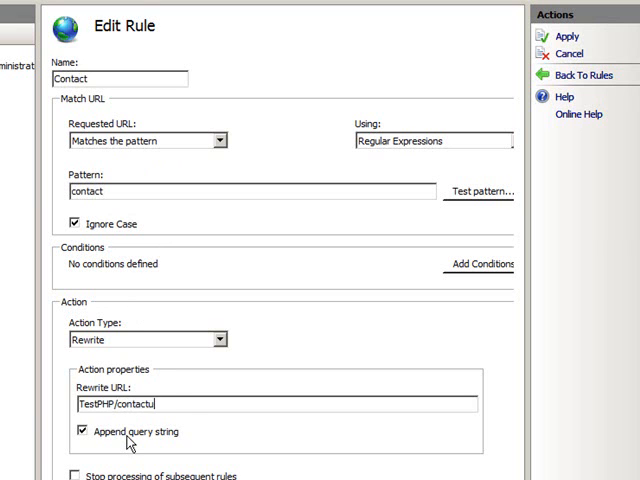
text(s.php)
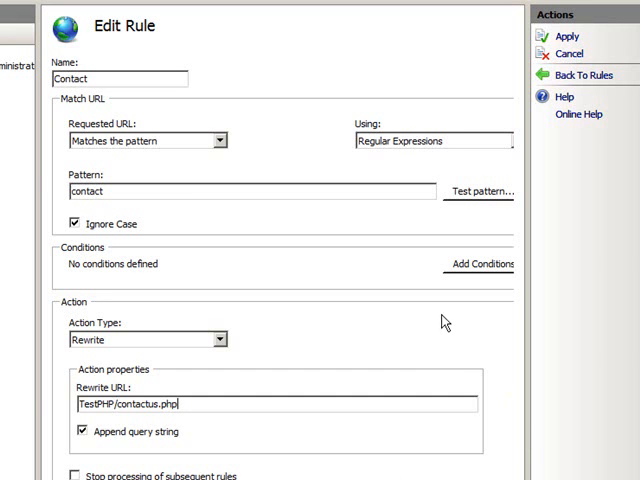
mouse_move(460, 270)
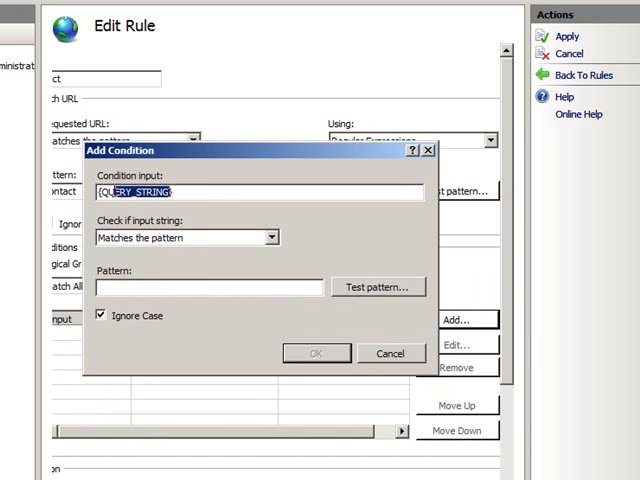
Add a {REQUEST_FILENAME} 'Is not a Directory' condition and apply the Contact rule
text({RE})
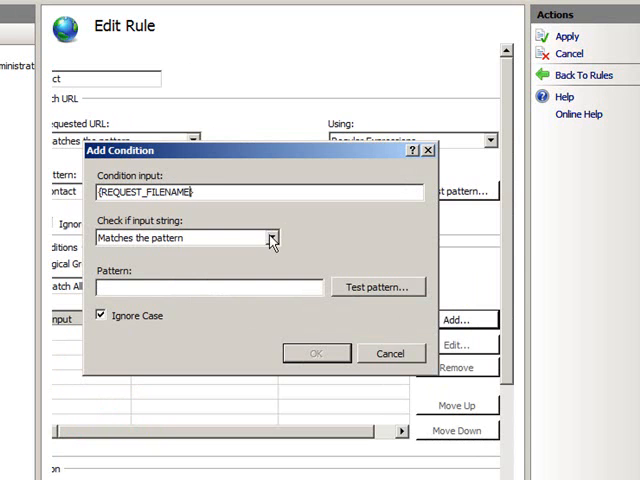
click(215, 231)
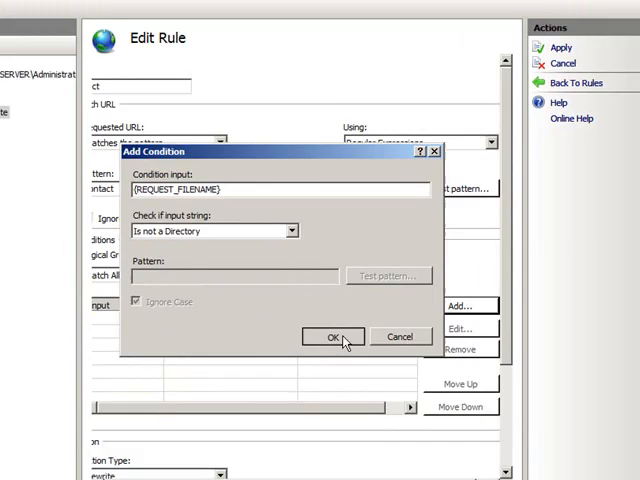
click(333, 337)
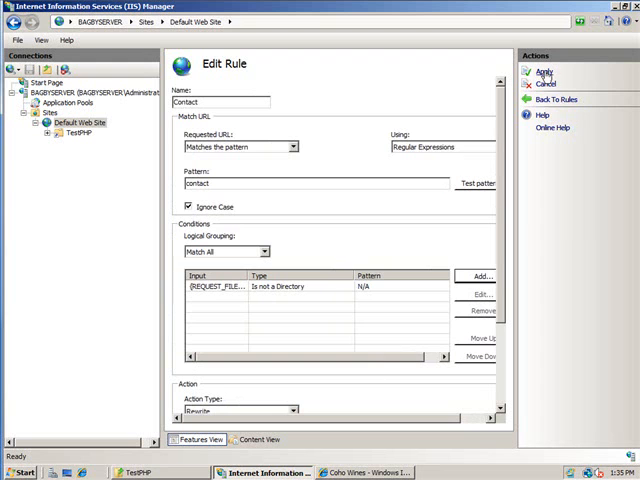
click(544, 72)
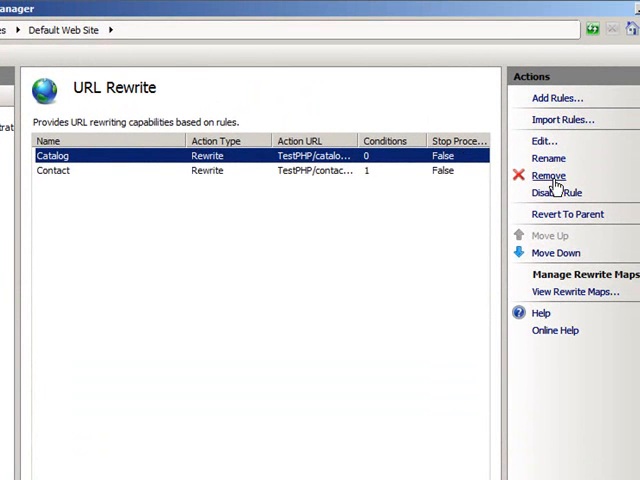
Remove the Catalog rule and then the Contact rule from the list
click(548, 175)
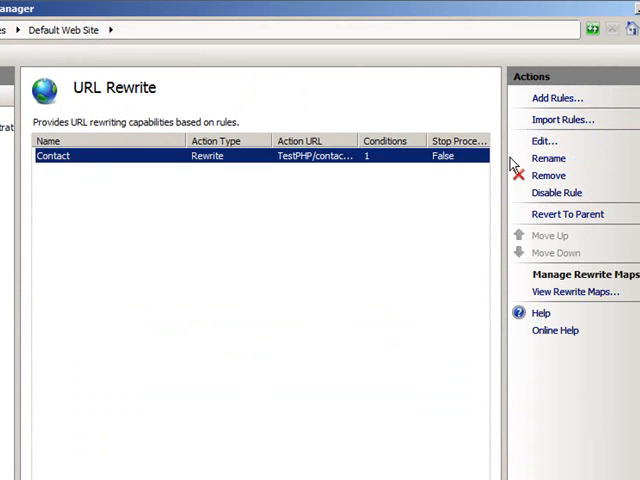
click(548, 175)
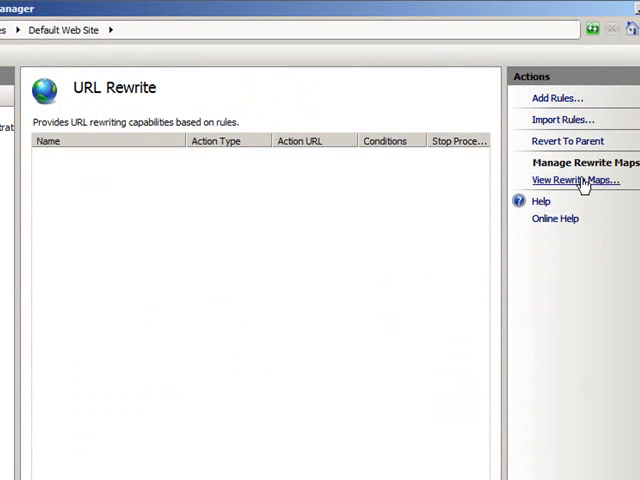
Create rewrite map 'PHP Map' and add entry /catalog to /TestPHP/catalog.php
click(575, 180)
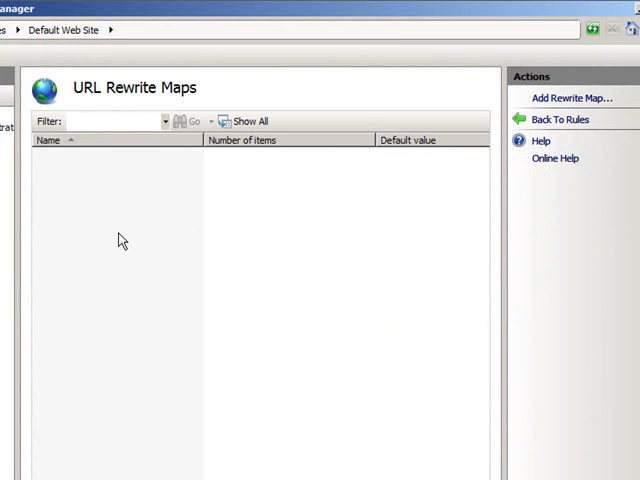
click(572, 97)
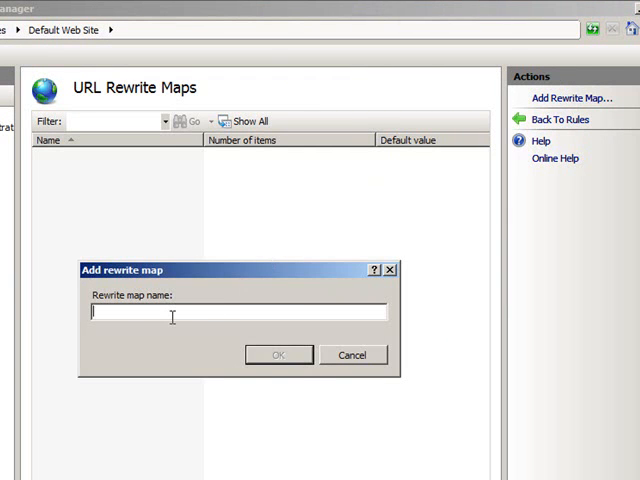
text(PHP Map)
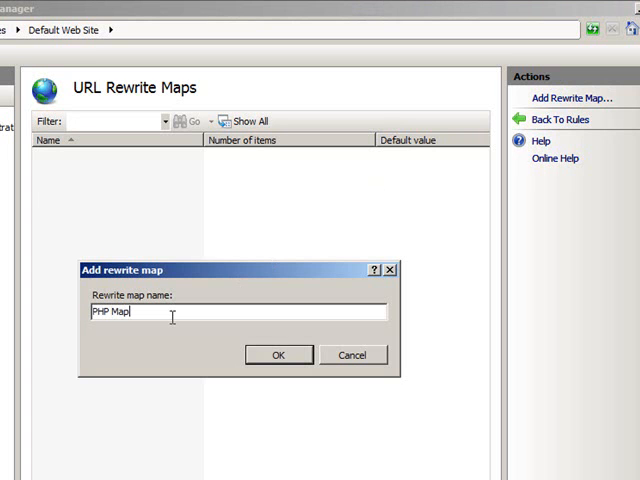
click(280, 355)
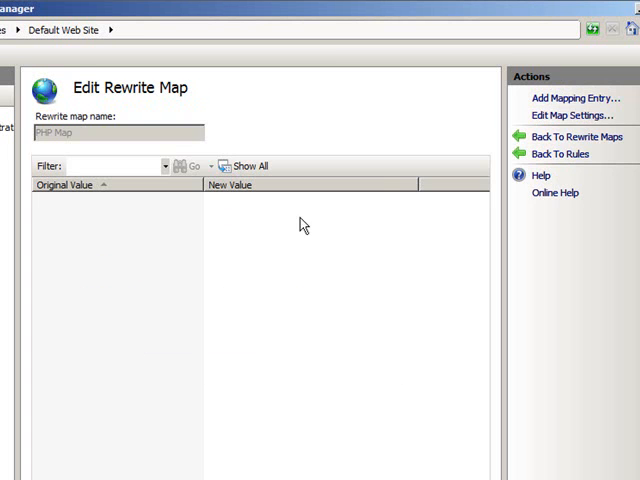
click(577, 98)
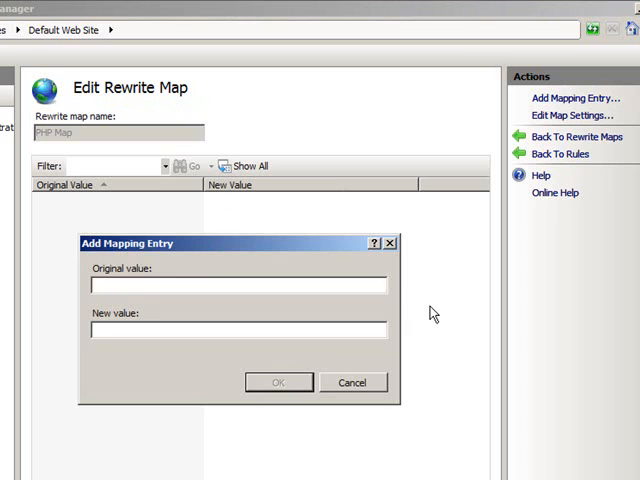
text(/catalog)
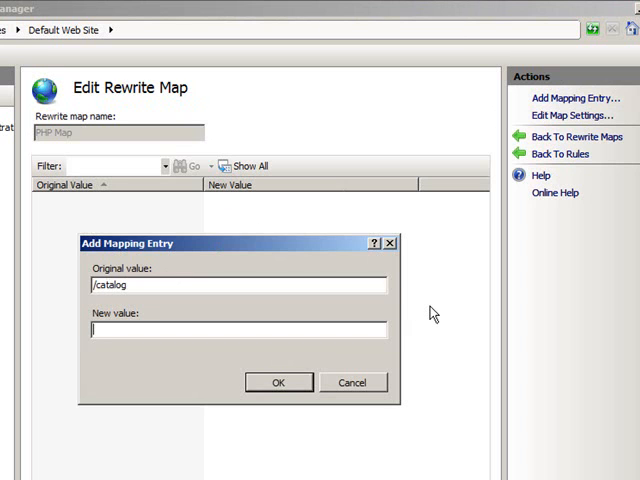
text(/TestPHP/catalog)
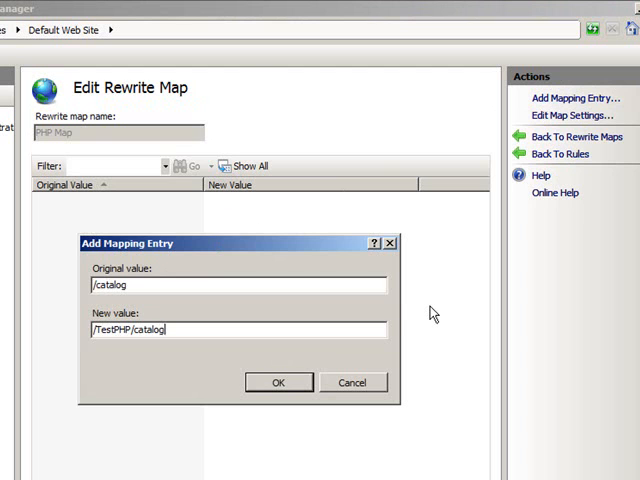
text(.php)
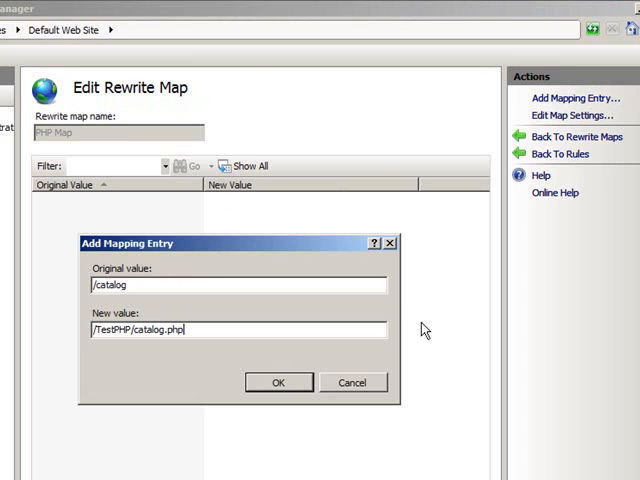
click(279, 382)
text(/contact)
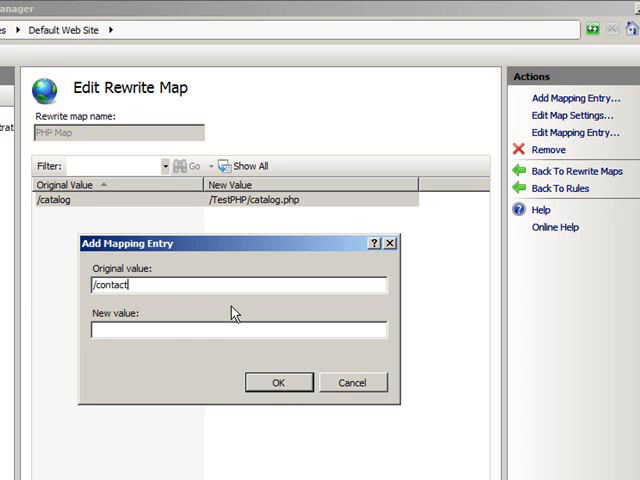
Add a second entry mapping /contact to /TestPHP/contactus.php
text(/TestPHP/c)
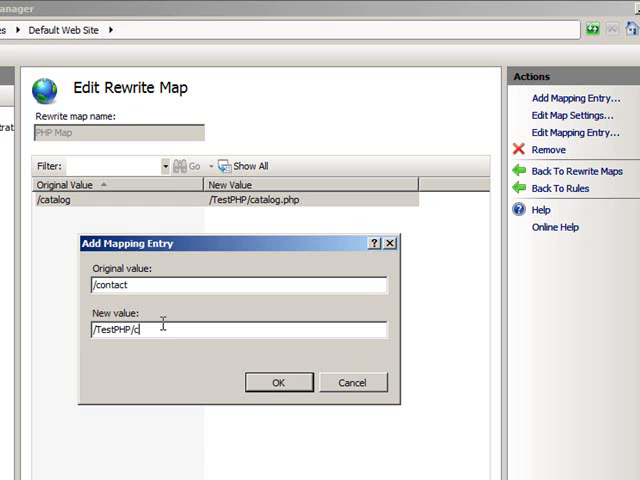
text(ontact)
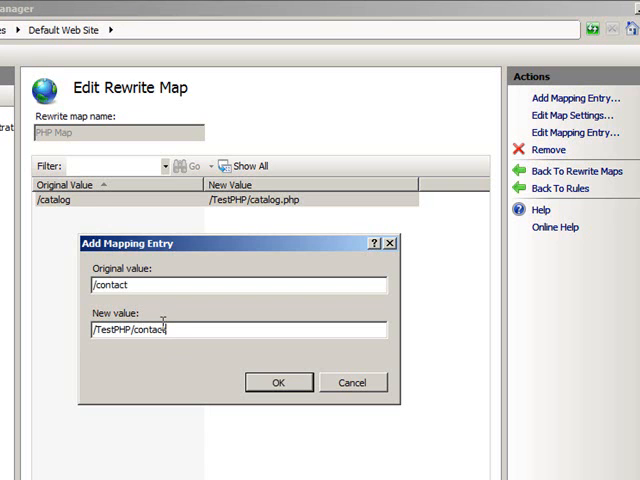
text(us.php)
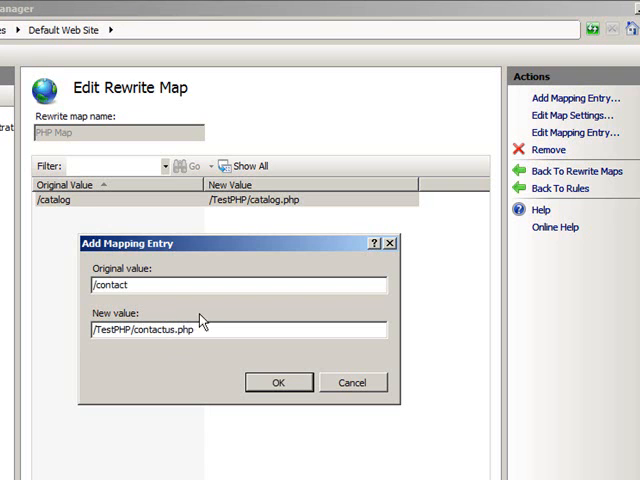
click(279, 382)
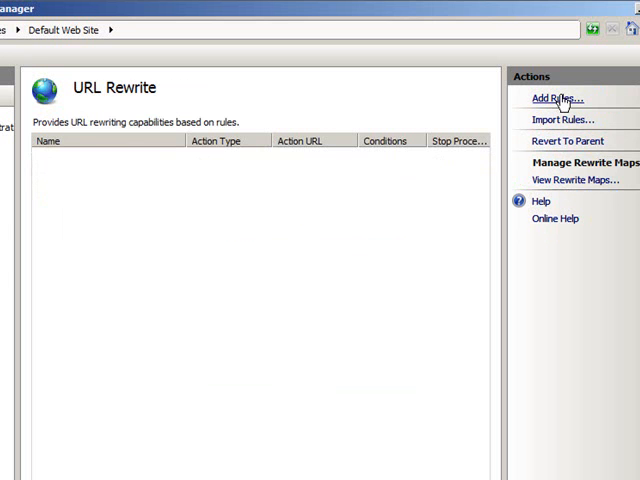
Add a 'Rule with rewrite map' using PHP Map with the Rewrite action
click(557, 98)
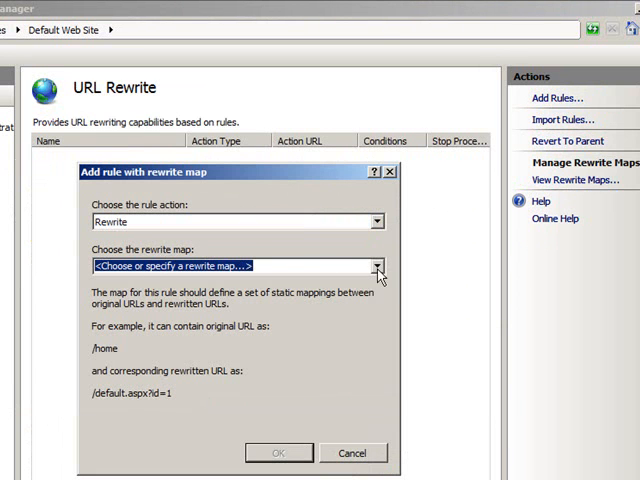
click(278, 452)
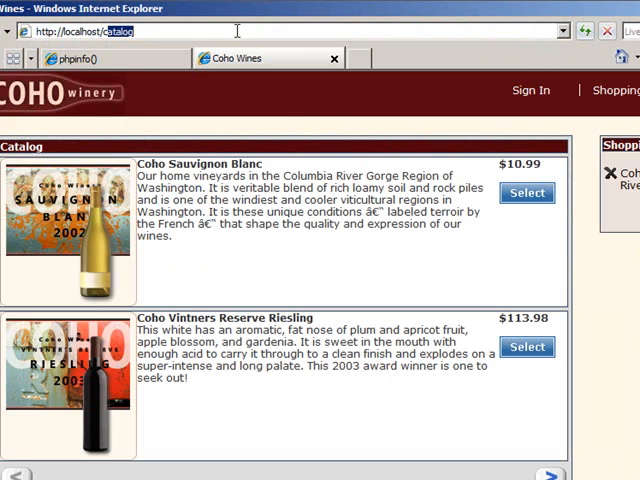
Browse localhost/contact, then localhost/TestPHP/contactus.php to compare the pages
text(contact)
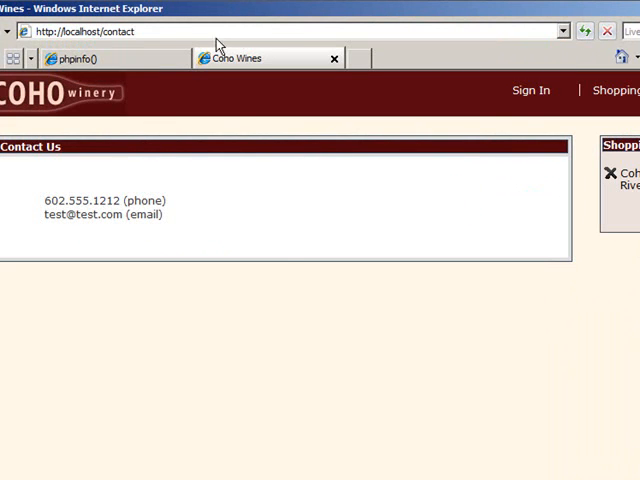
click(90, 31)
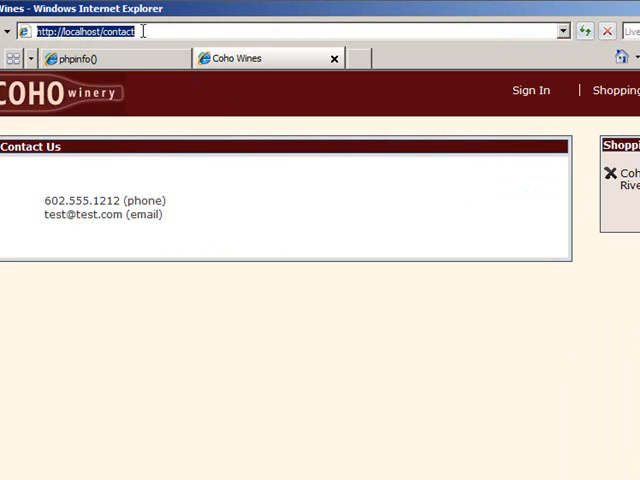
text(http://localhost/TestPHP/)
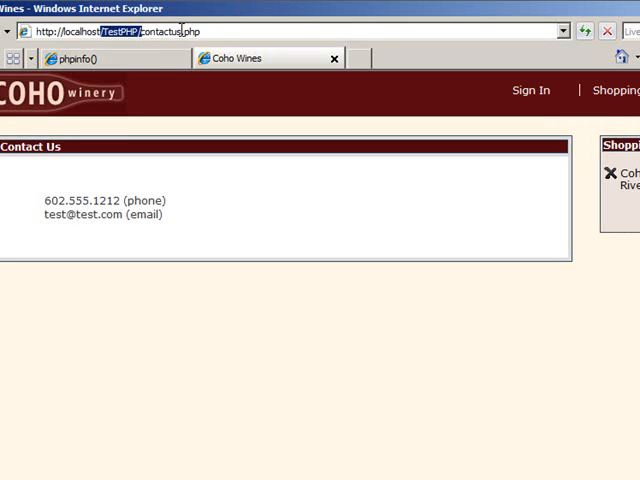
double_click(198, 31)
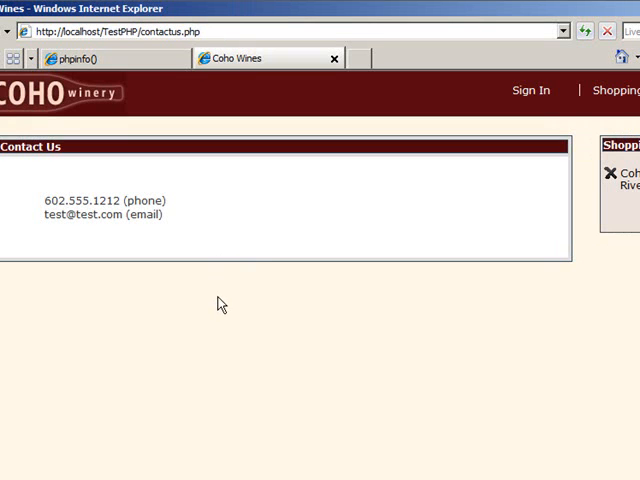
mouse_move(540, 260)
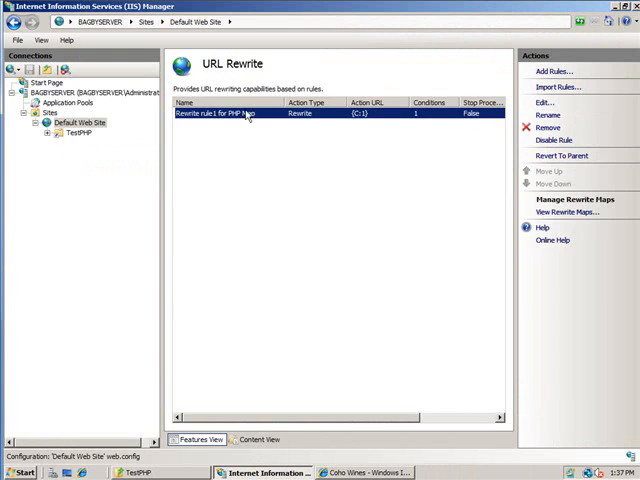
click(547, 128)
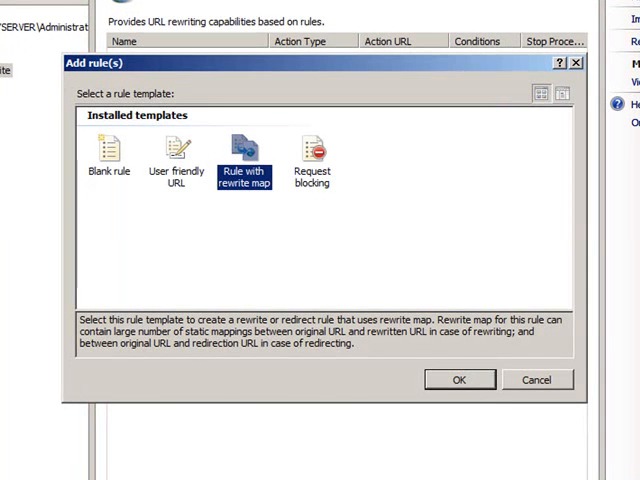
click(108, 155)
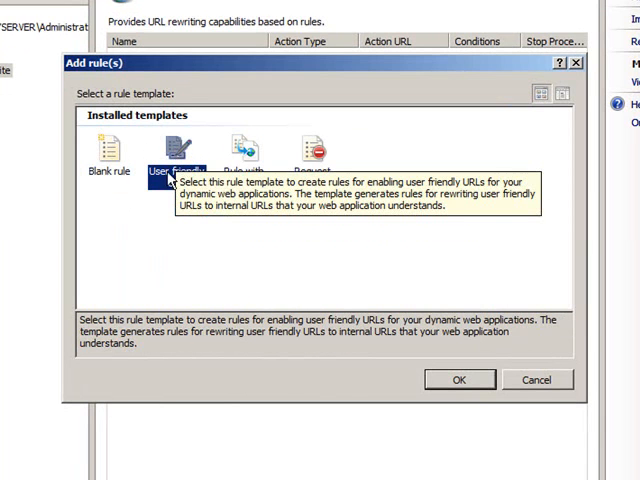
click(459, 379)
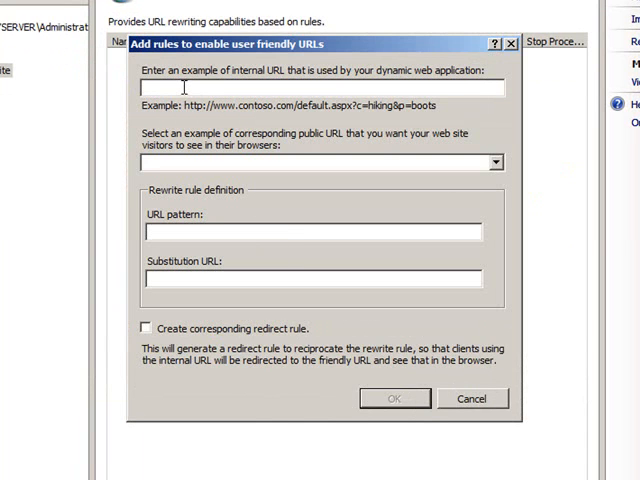
text(http://localhost)
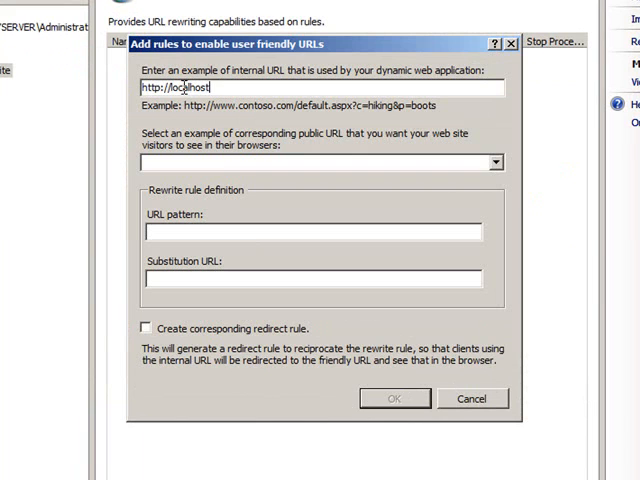
text(/)
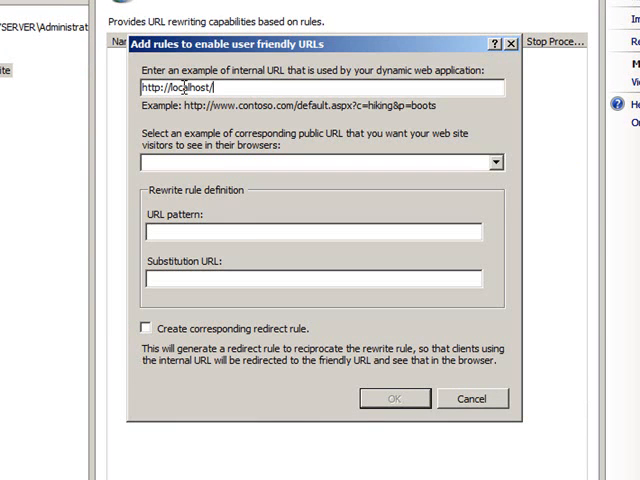
text(TestPHP)
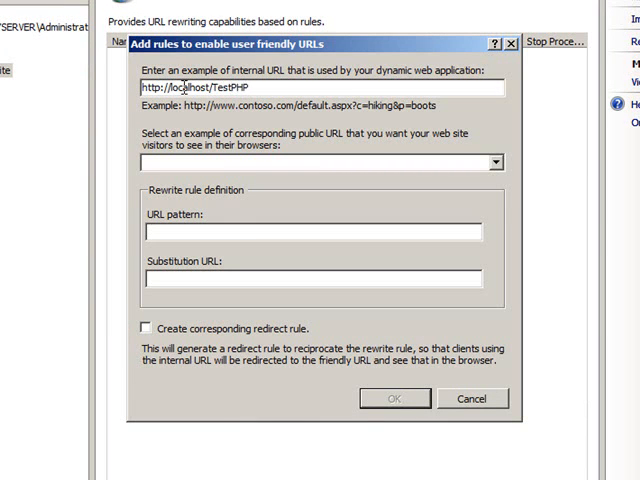
text(/catalog.)
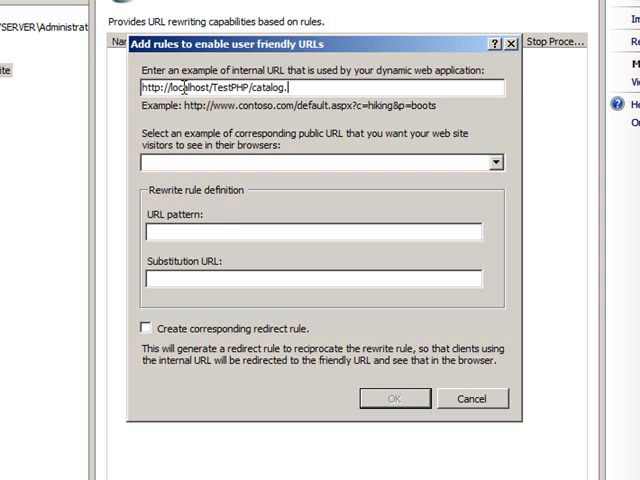
text(php)
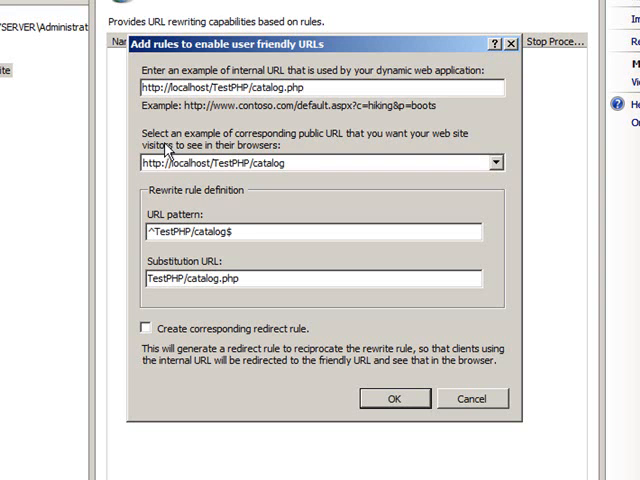
click(300, 161)
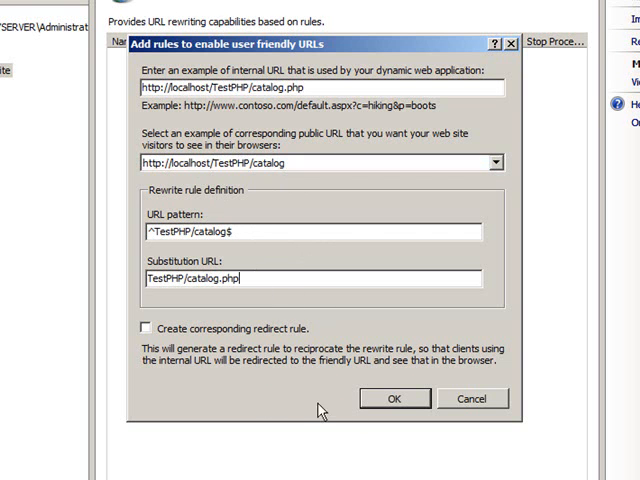
click(395, 398)
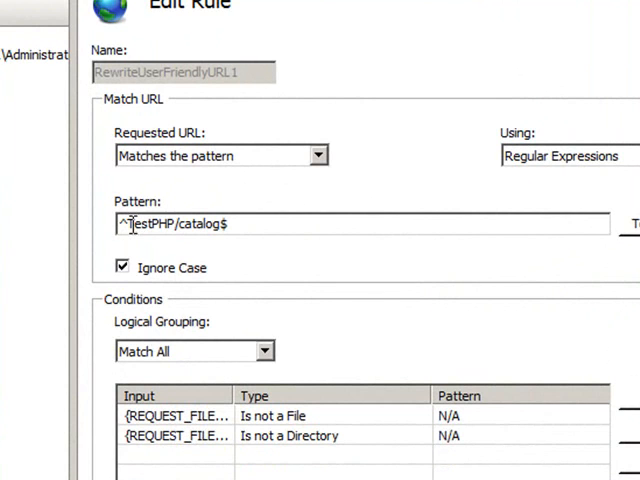
Strip the TestPHP/ prefix from the rule's match pattern
double_click(140, 224)
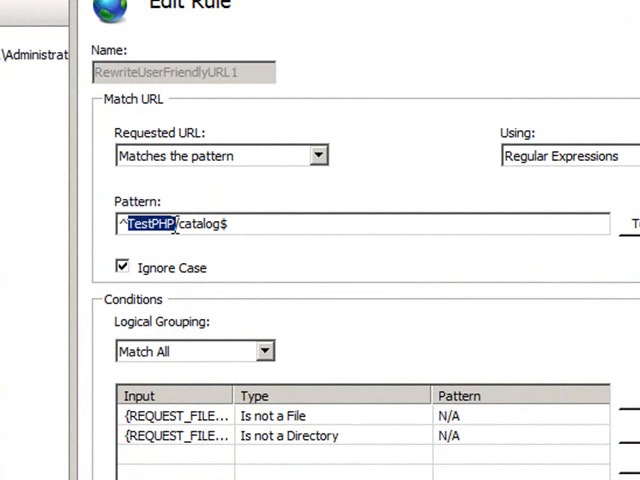
key(Delete)
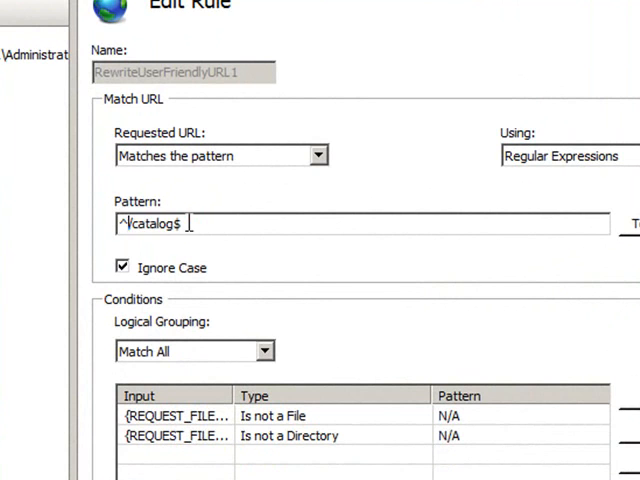
key(Backspace)
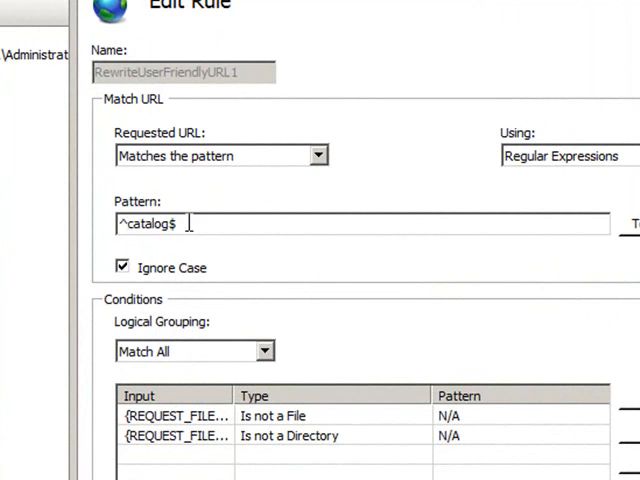
Replace catalog with a letters-only capture group, giving the pattern ^([a-zA-Z]+)$
double_click(145, 223)
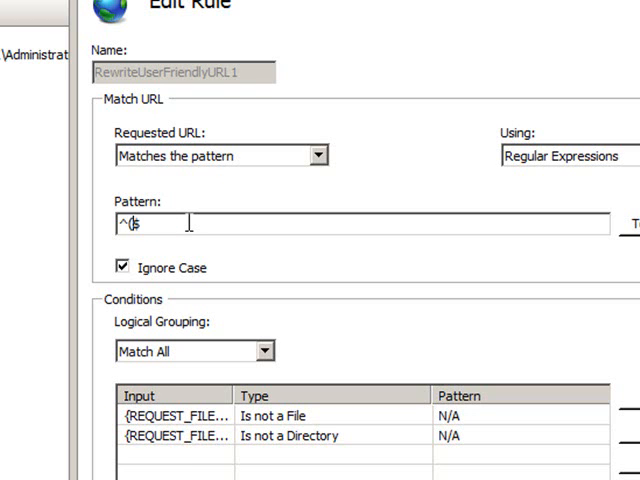
text())
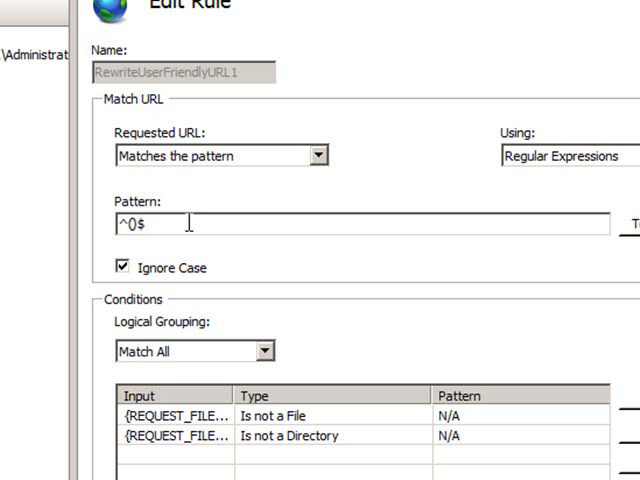
text((D)
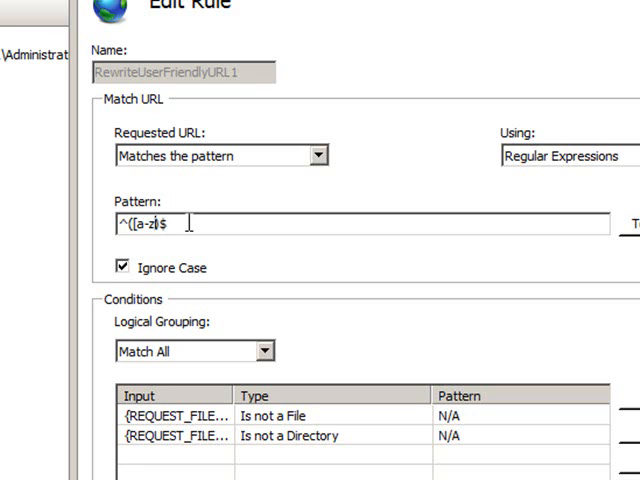
text(A-Z)
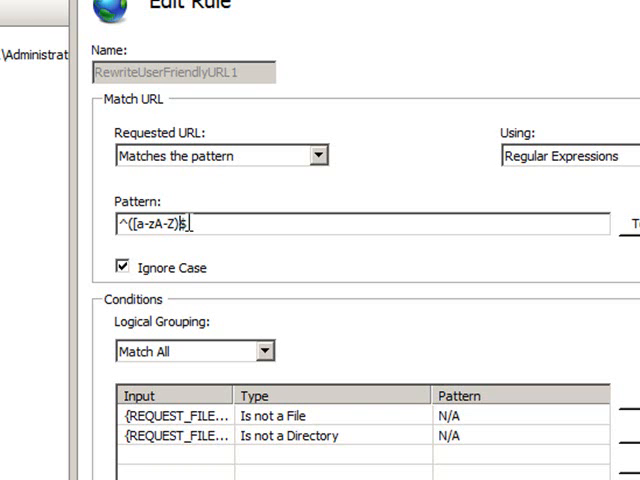
text($)
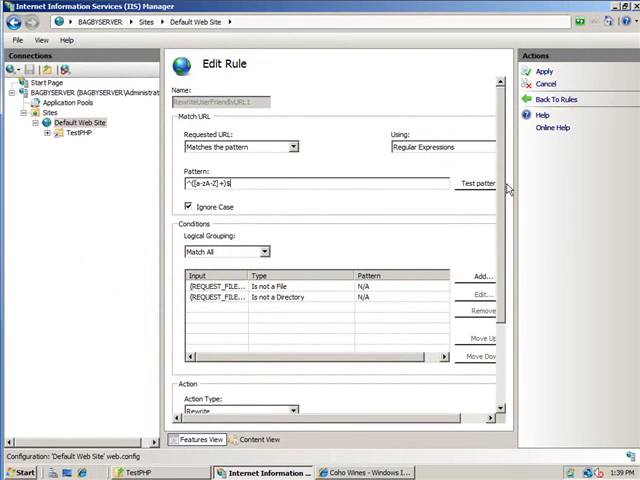
Change the Rewrite URL to TestPHP/{R:1}.php and apply the edited rule
scroll(down, 3)
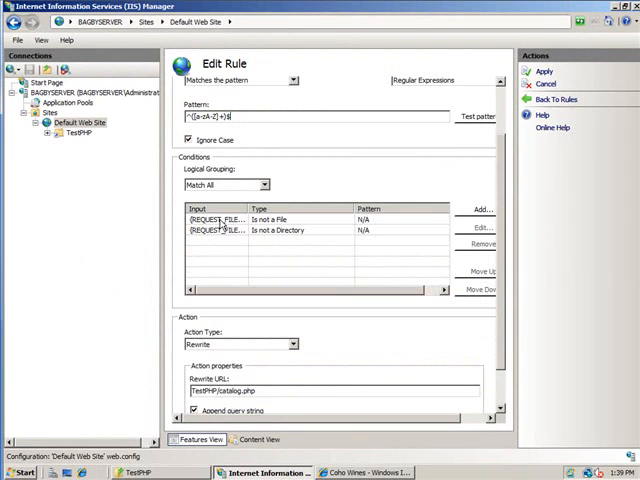
click(220, 219)
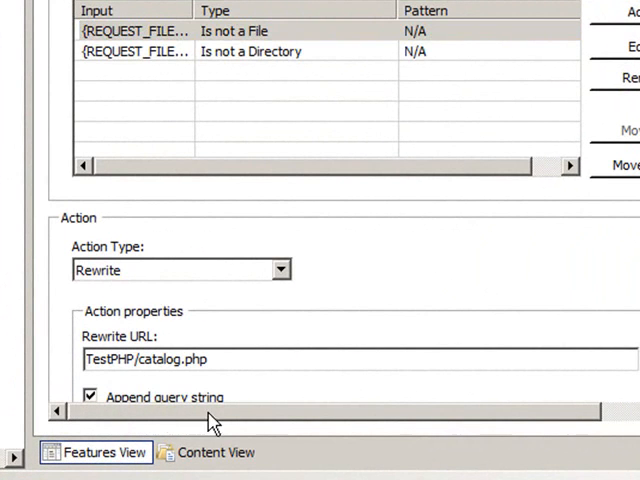
double_click(151, 359)
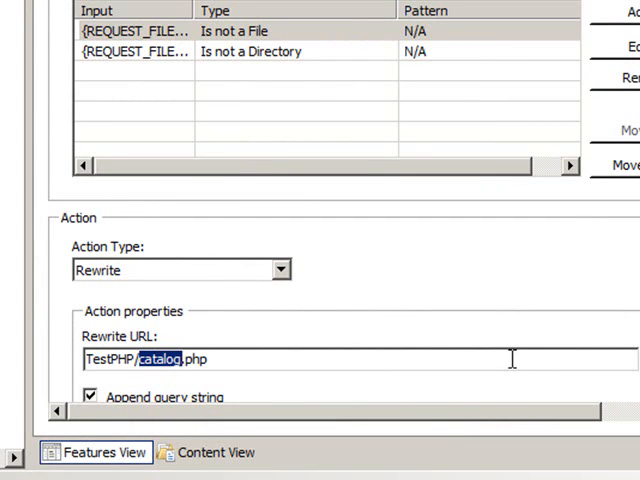
text({})
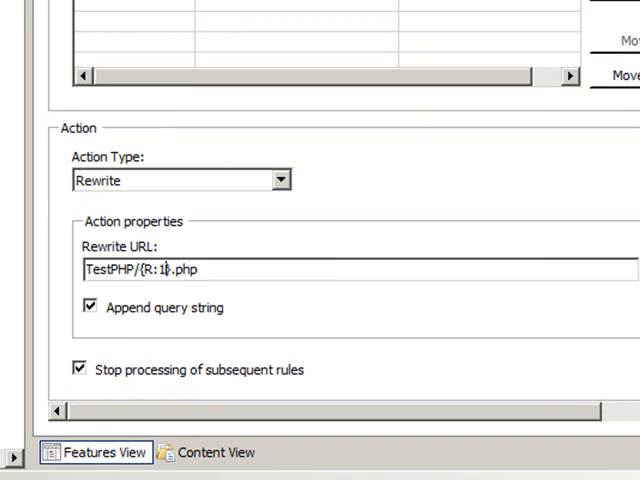
mouse_move(175, 305)
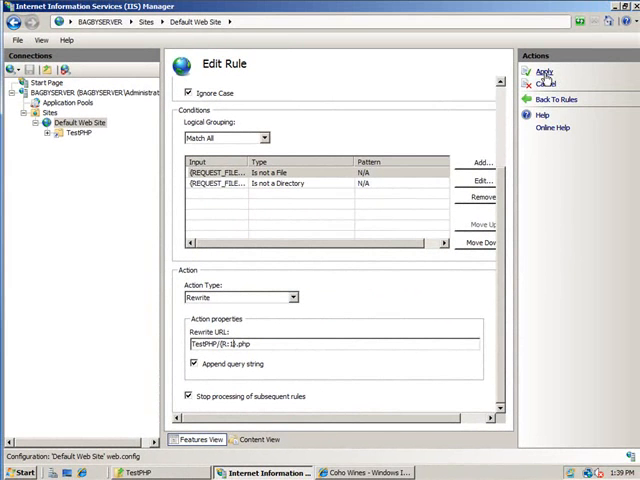
click(544, 71)
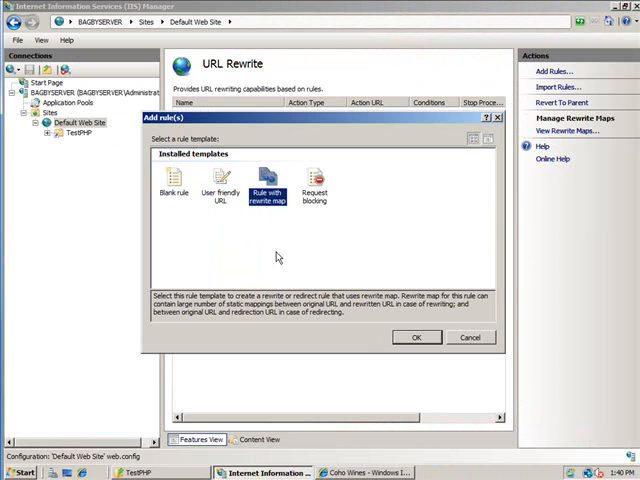
Cancel the Add rule(s) template dialog, leaving only RewriteUserFriendlyURL1 listed
click(315, 185)
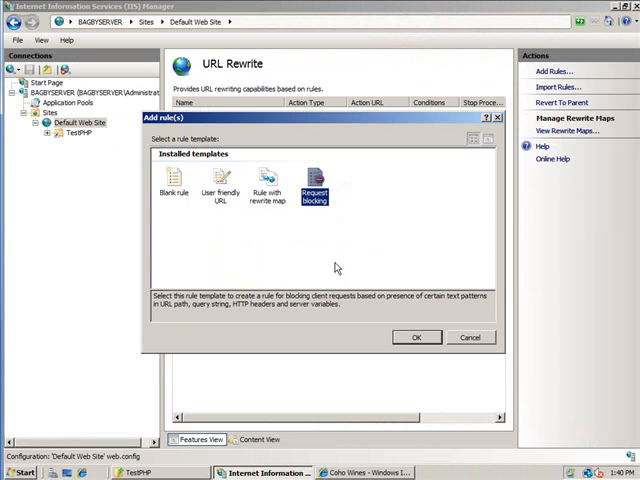
click(417, 337)
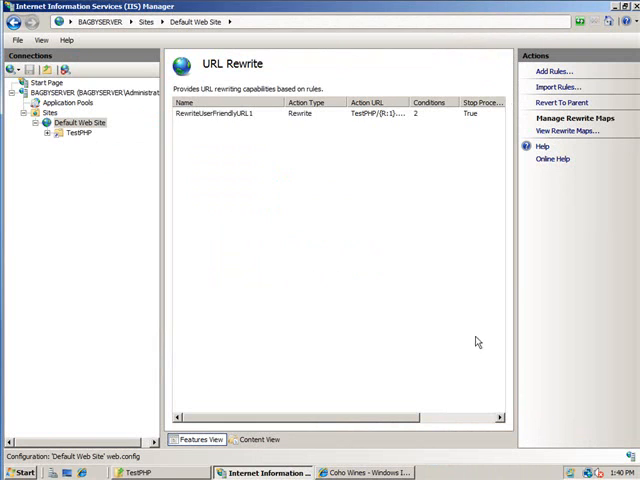